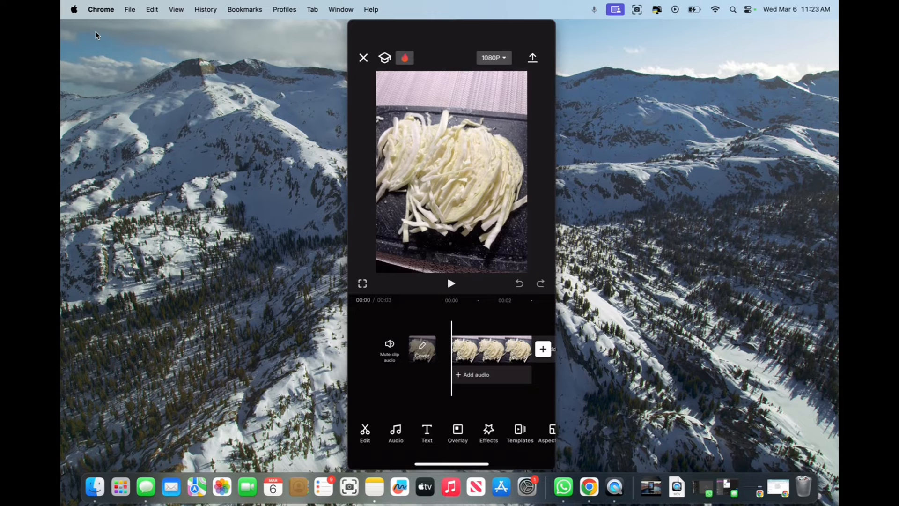
# Show the Audio submenu for the shredded-cabbage clip project.
pyautogui.click(395, 433)
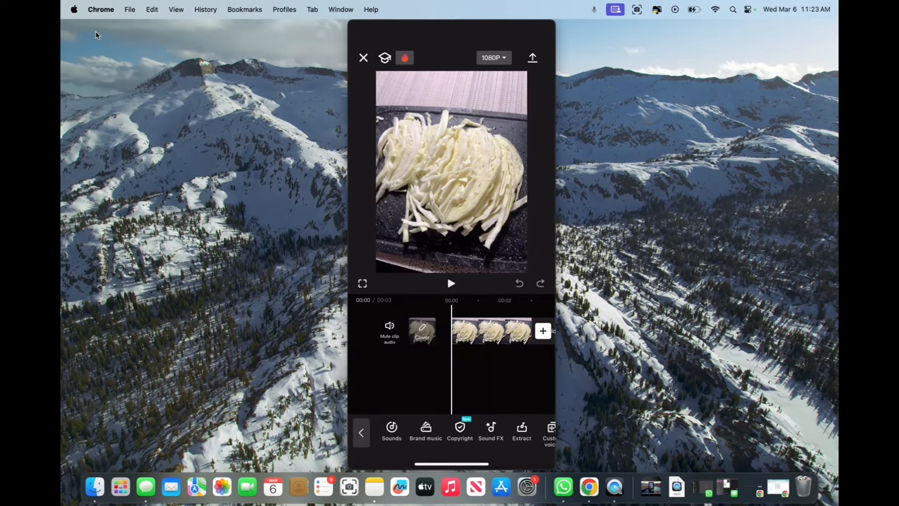
# Enter the Sounds library, check the Your audio folder, and return to TikTok sounds.
pyautogui.click(392, 430)
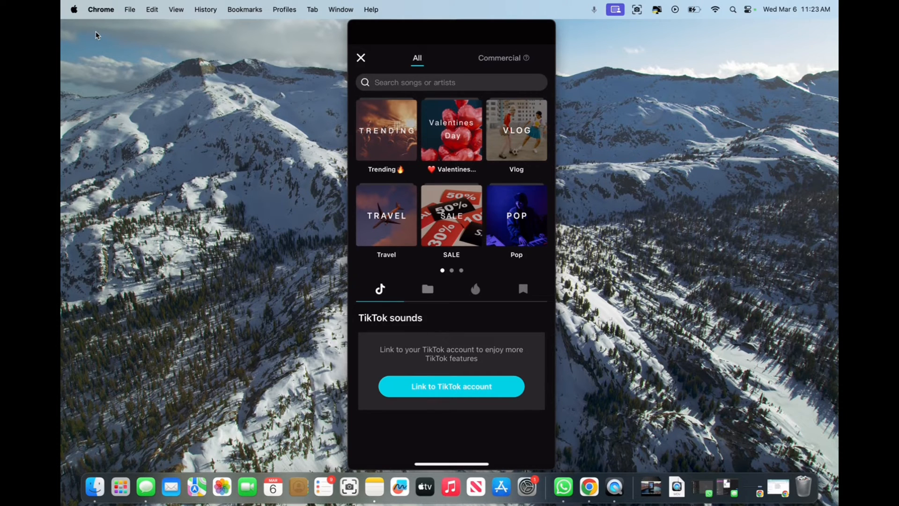
pyautogui.click(427, 289)
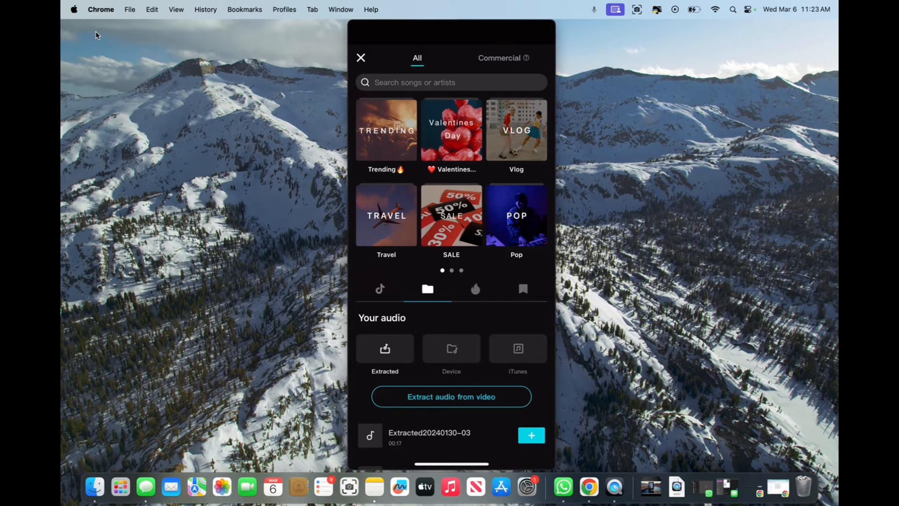
pyautogui.click(379, 289)
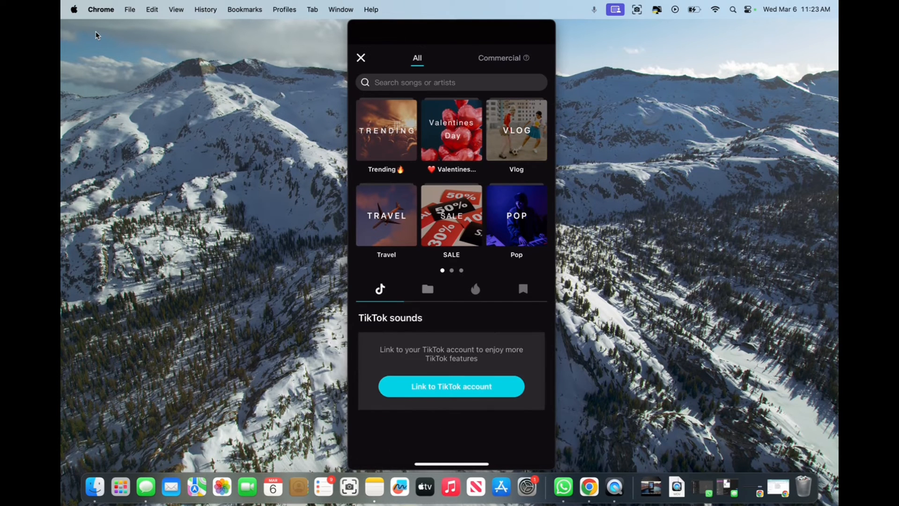
# Add the Trending song 'Aesthetic' beneath the cabbage clip and select the clip.
pyautogui.click(386, 129)
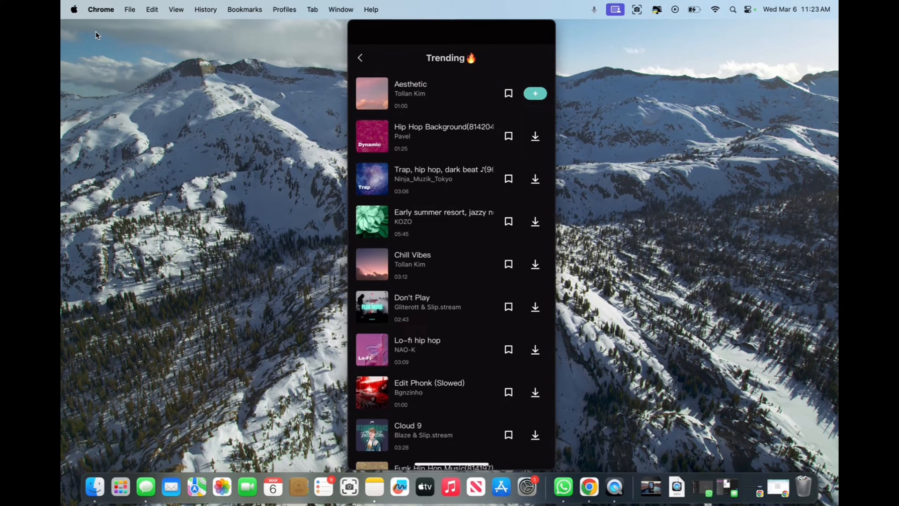
pyautogui.click(534, 93)
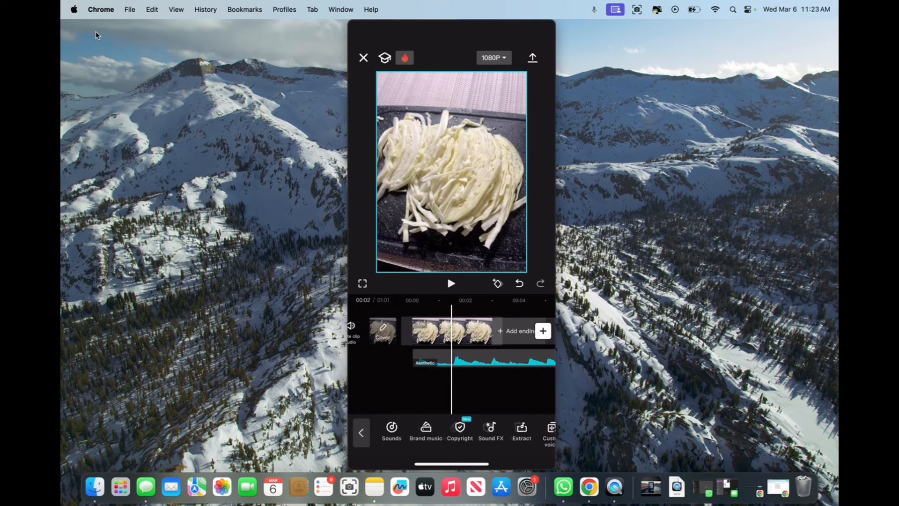
pyautogui.click(453, 331)
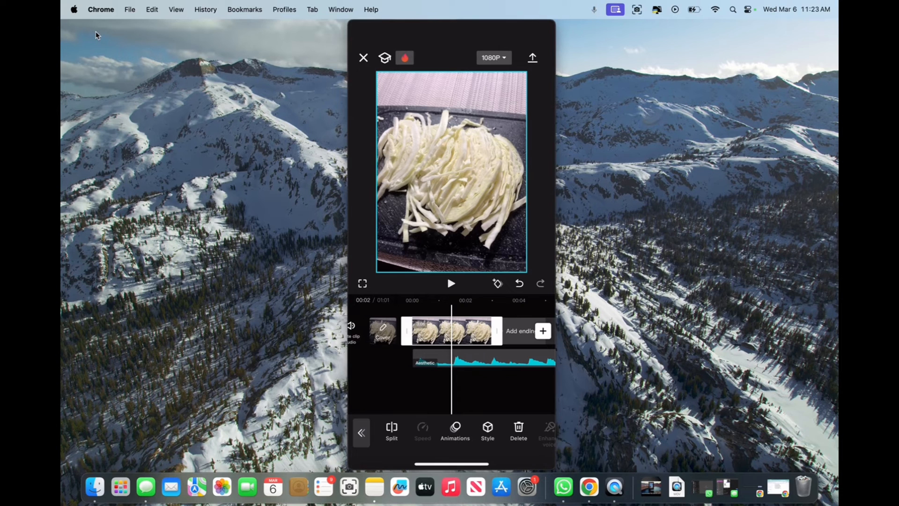